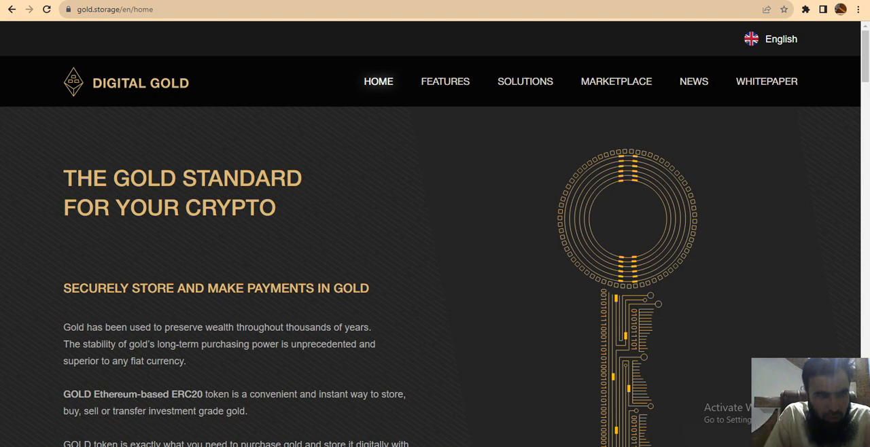
{"action": "mouse_move", "coordinate": [92, 75]}
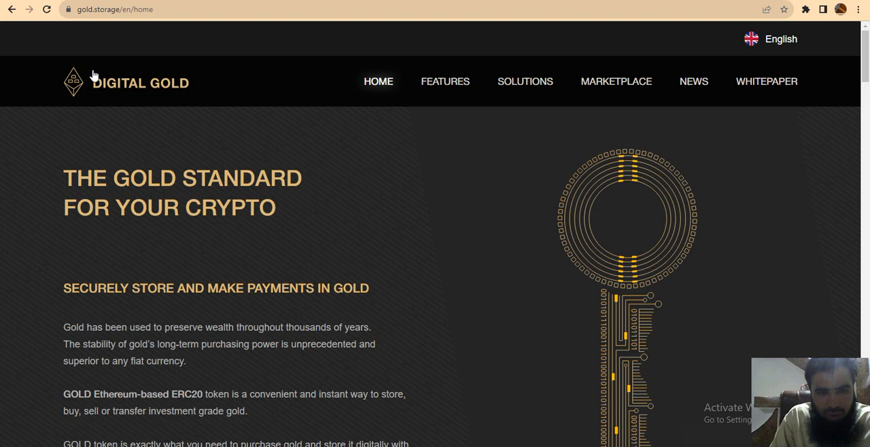
{"action": "mouse_move", "coordinate": [419, 201]}
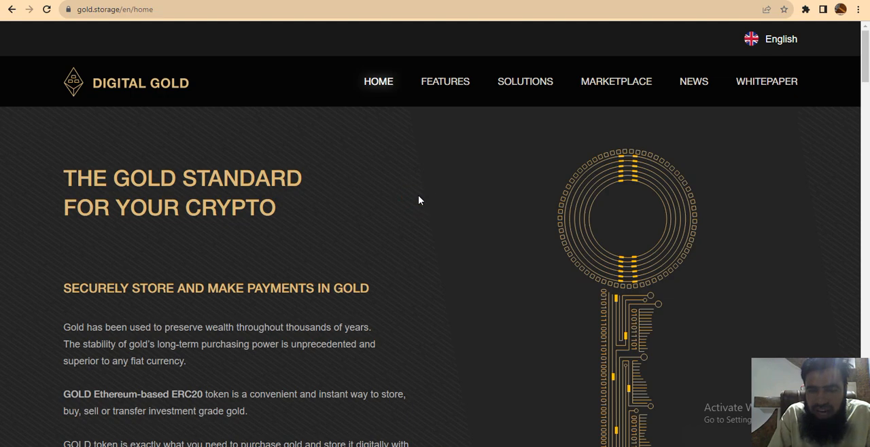
{"action": "scroll", "scroll_direction": "down", "scroll_amount": 3}
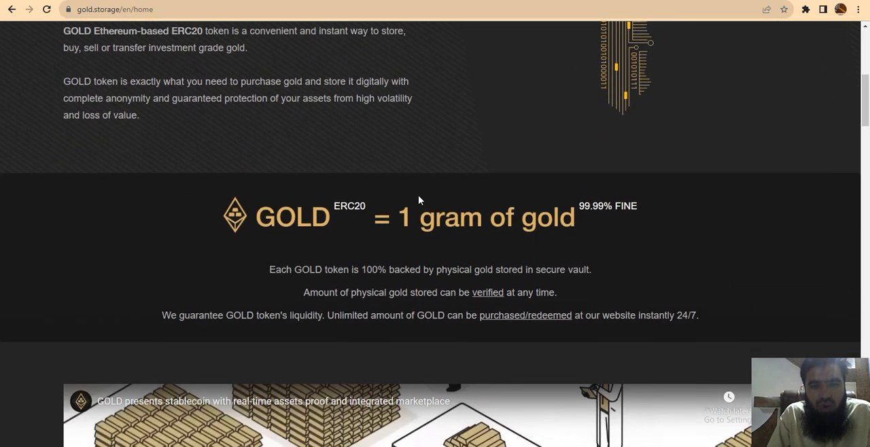
{"action": "scroll", "scroll_direction": "down", "scroll_amount": 3}
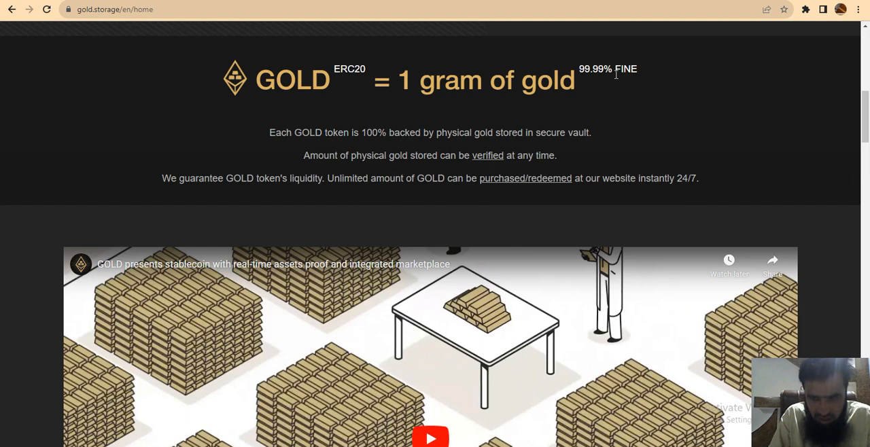
{"action": "mouse_move", "coordinate": [572, 54]}
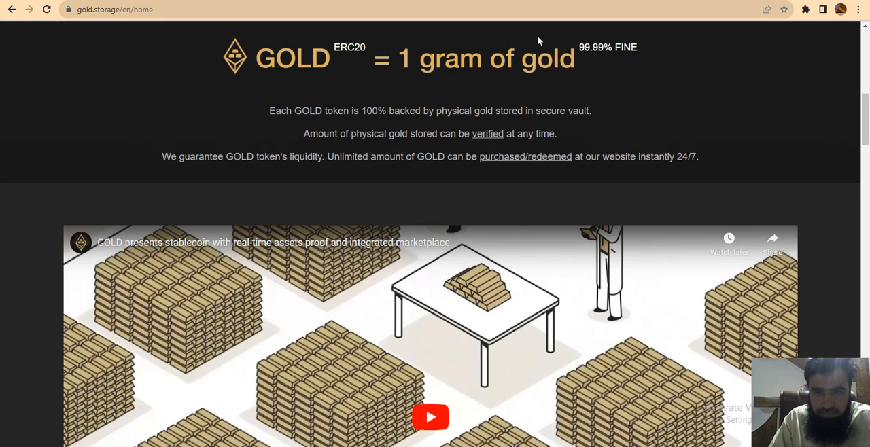
{"action": "scroll", "scroll_direction": "down", "scroll_amount": 3}
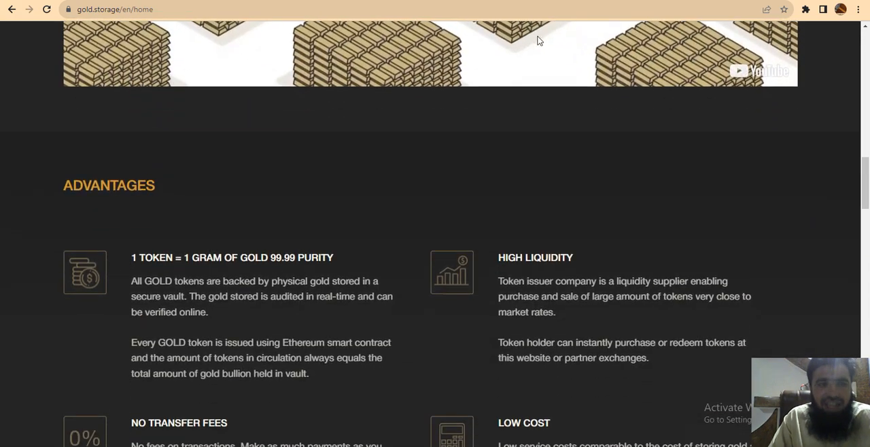
{"action": "scroll", "scroll_direction": "down", "scroll_amount": 3}
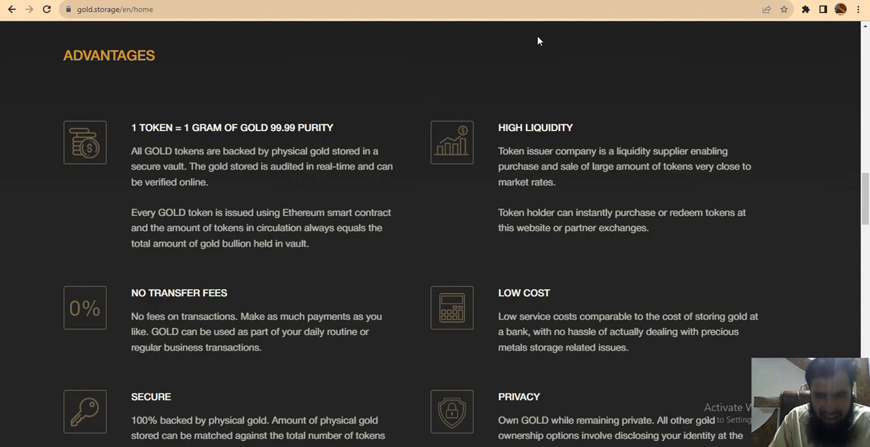
{"action": "mouse_move", "coordinate": [493, 341]}
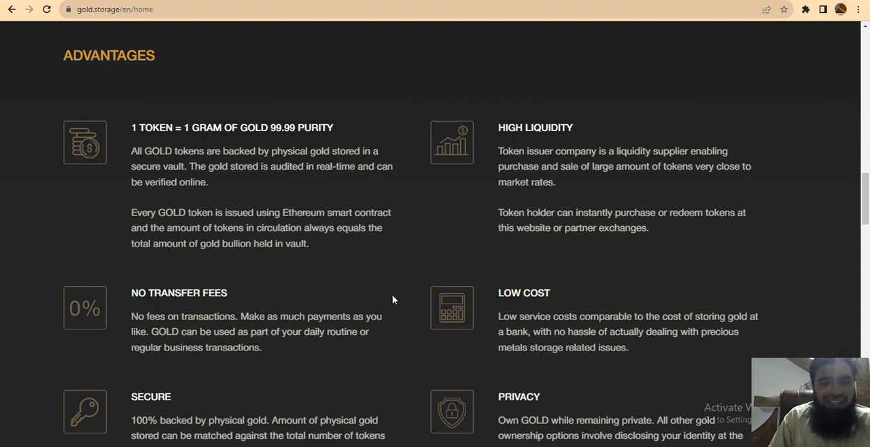
{"action": "scroll", "scroll_direction": "down", "scroll_amount": 3}
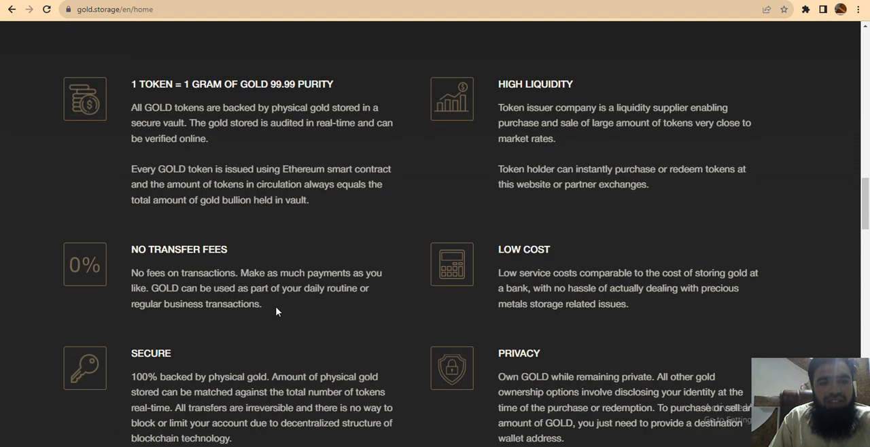
{"action": "mouse_move", "coordinate": [267, 302]}
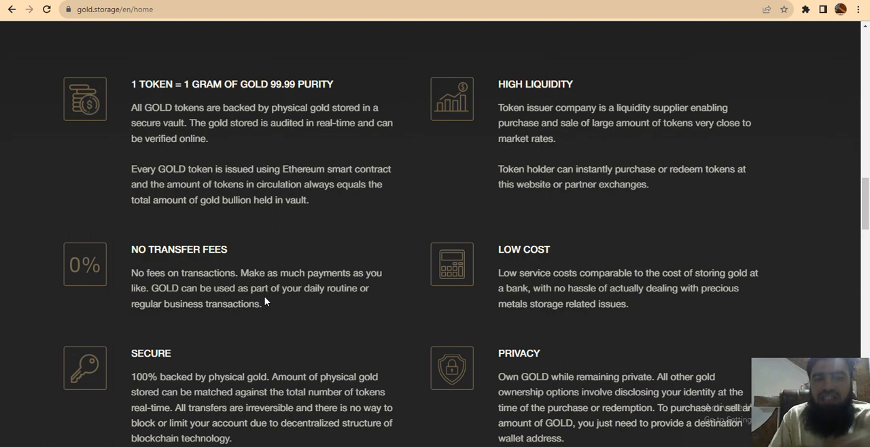
{"action": "mouse_move", "coordinate": [240, 303]}
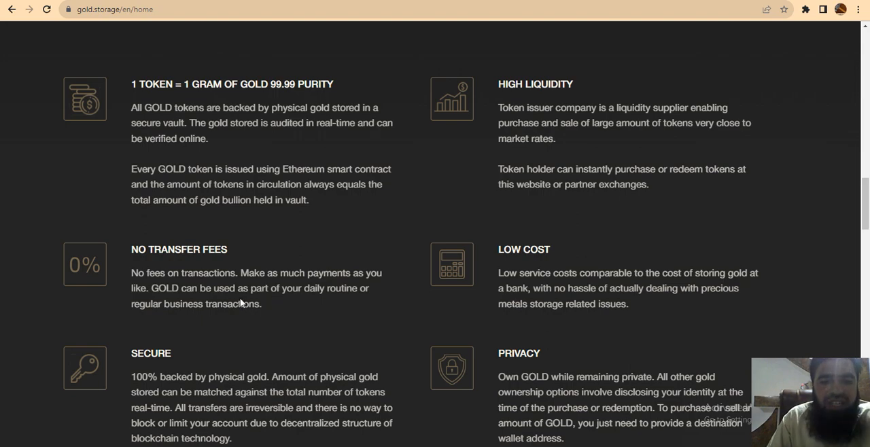
{"action": "mouse_move", "coordinate": [228, 324]}
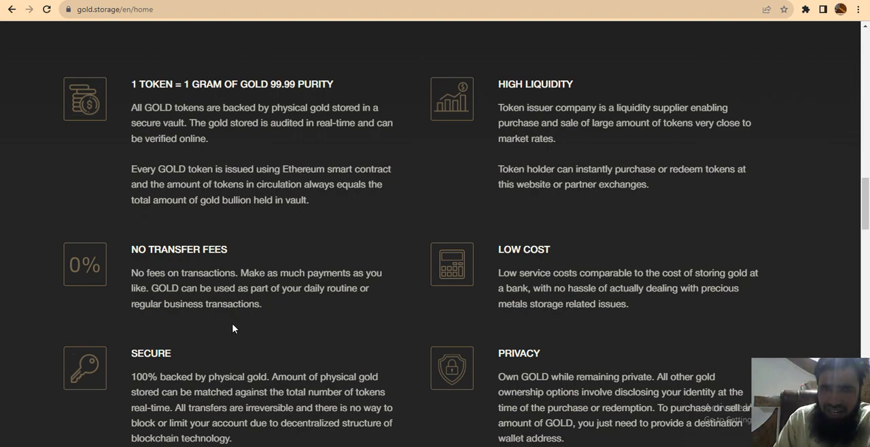
{"action": "scroll", "scroll_direction": "down", "scroll_amount": 3}
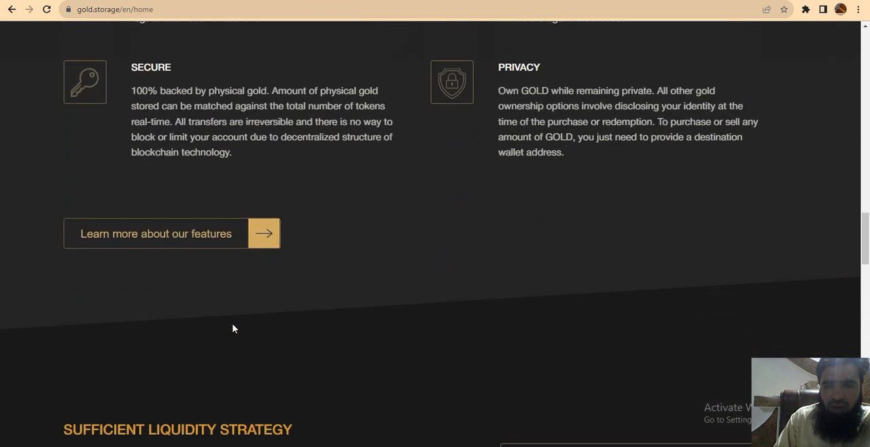
{"action": "scroll", "scroll_direction": "down", "scroll_amount": 3}
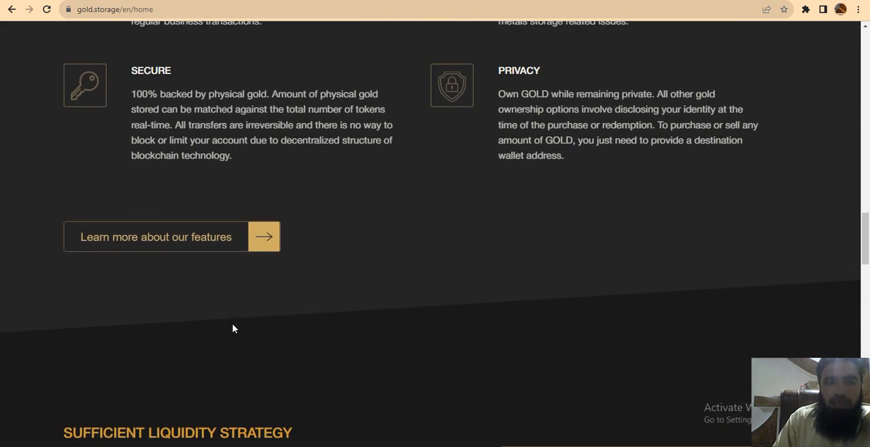
{"action": "mouse_move", "coordinate": [209, 287]}
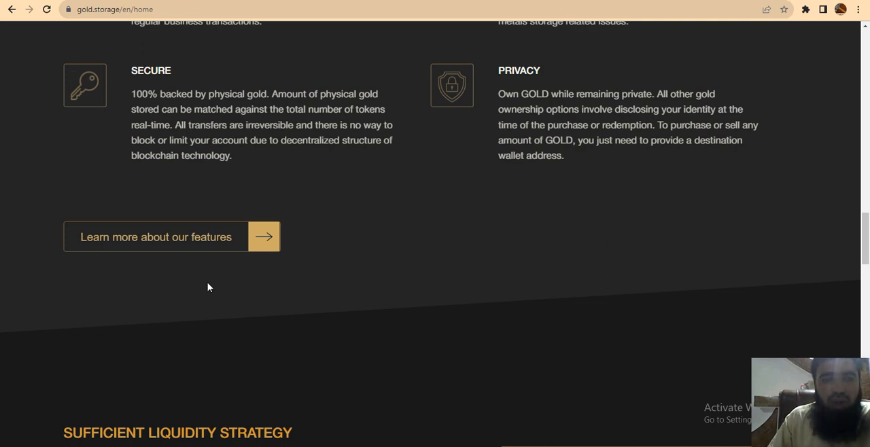
{"action": "mouse_move", "coordinate": [286, 301]}
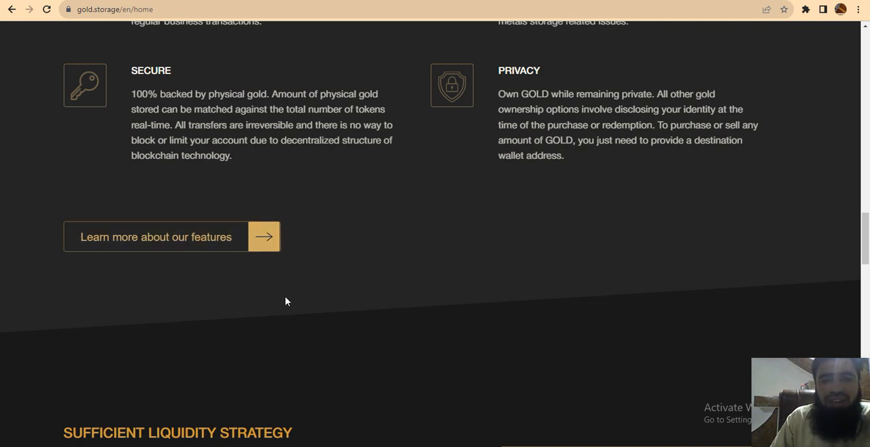